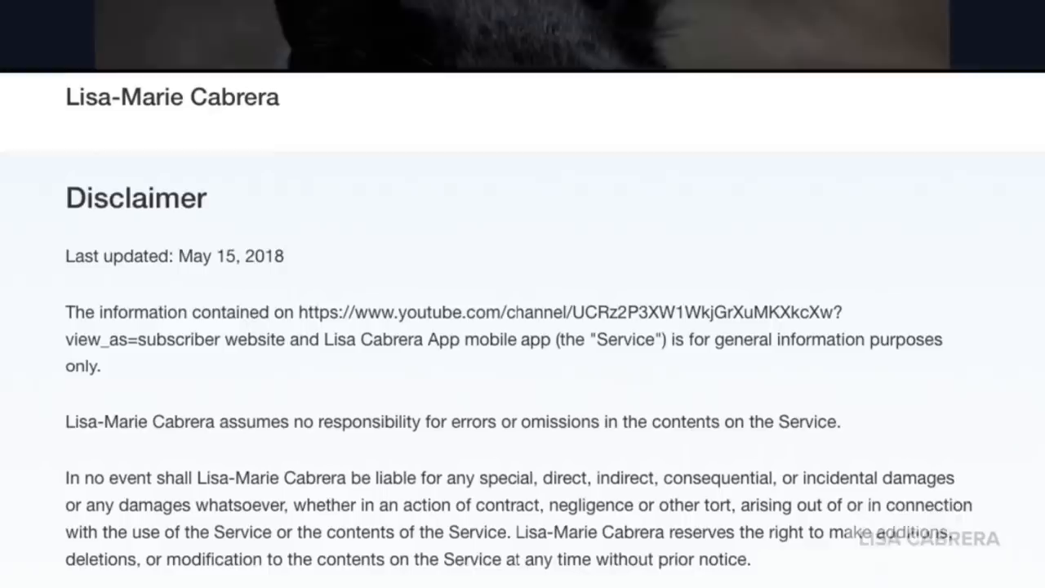
Step: Scroll down into the EURweb Sandra Bland 'Say Her Name' HBO documentary article
scroll("down", 3)
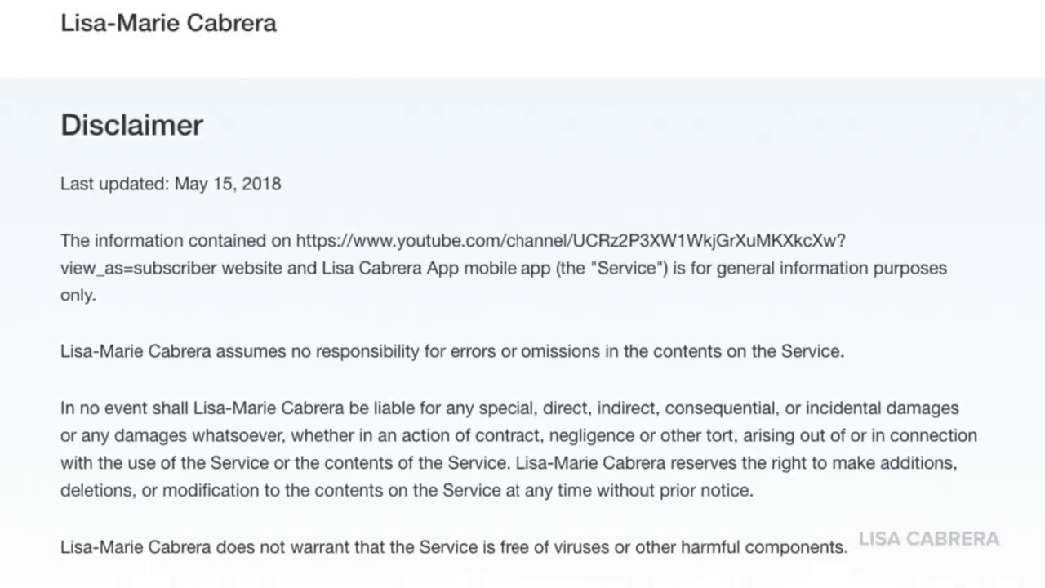
scroll("down", 3)
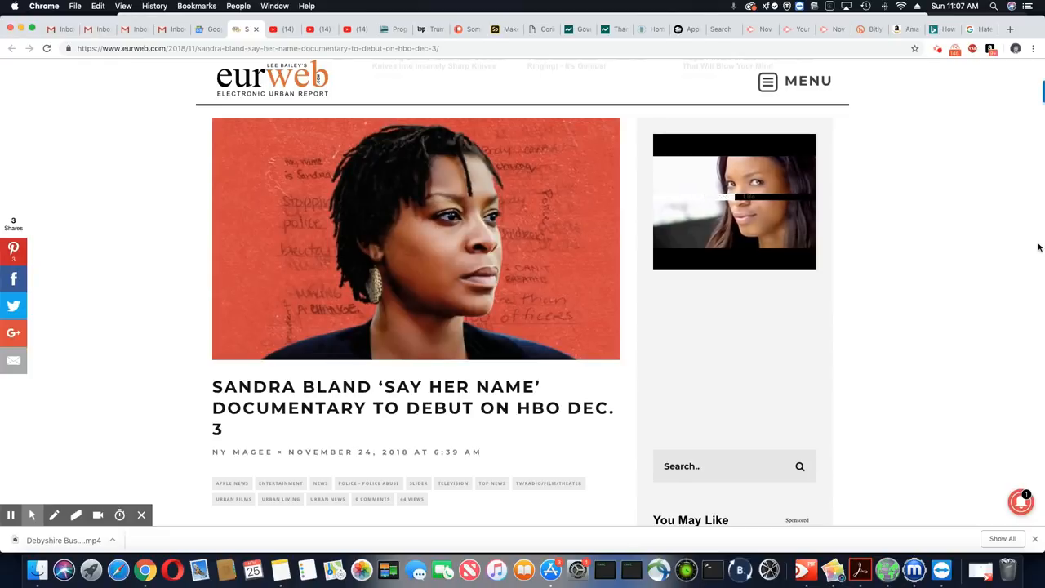
Step: Scroll past the headline and video clip to the paragraphs on Bland's 2015 arrest and death
scroll("down", 3)
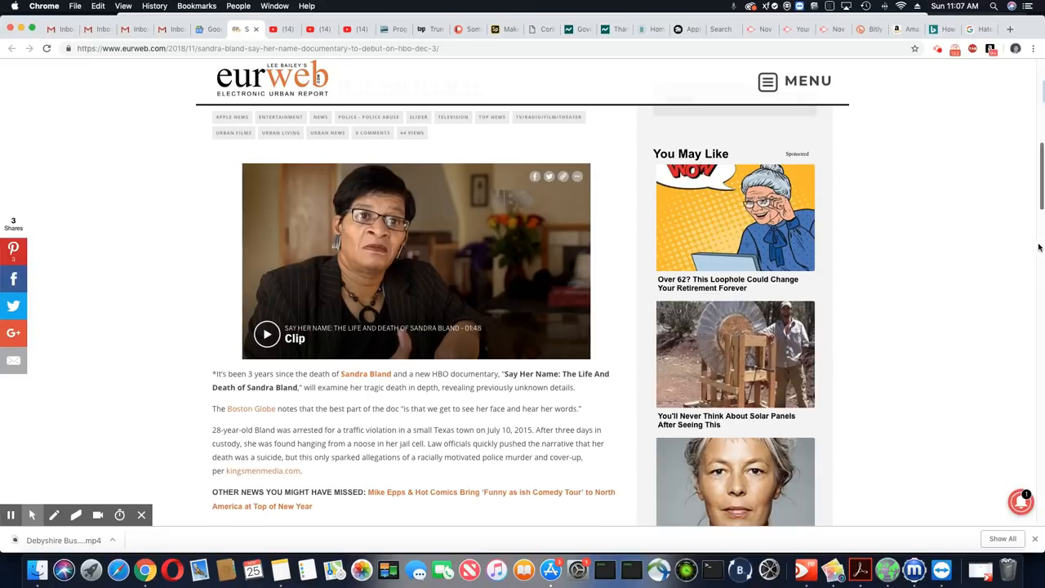
scroll("down", 3)
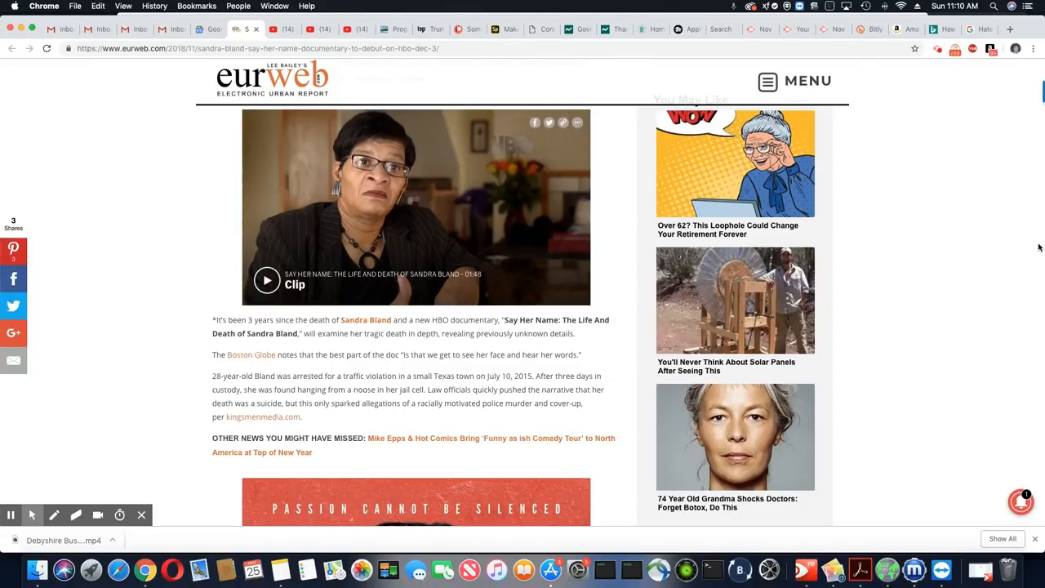
Step: Scroll past the HBO poster to the synopsis, interviewee list and streaming availability
scroll("down", 3)
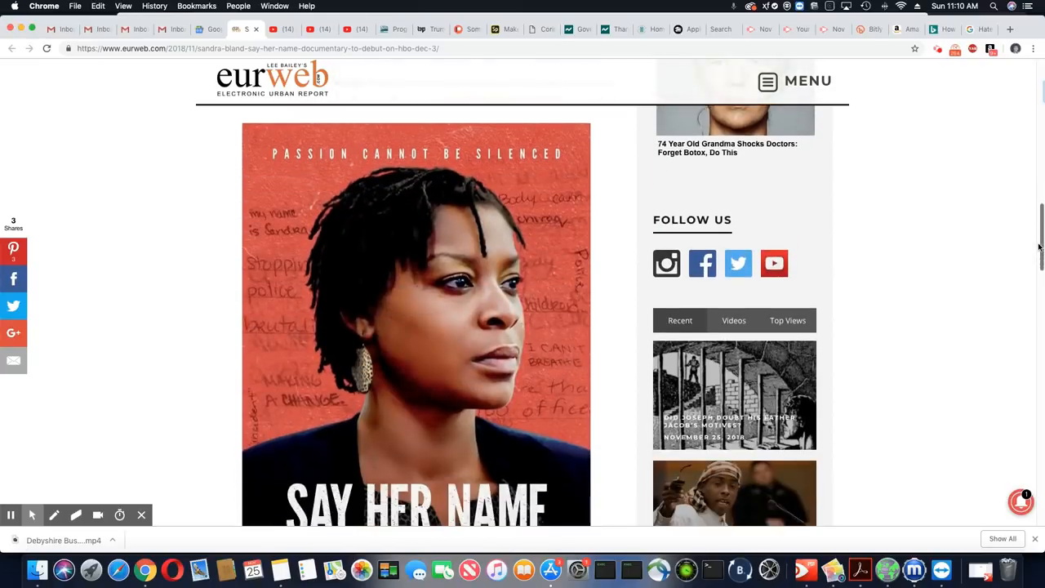
scroll("down", 3)
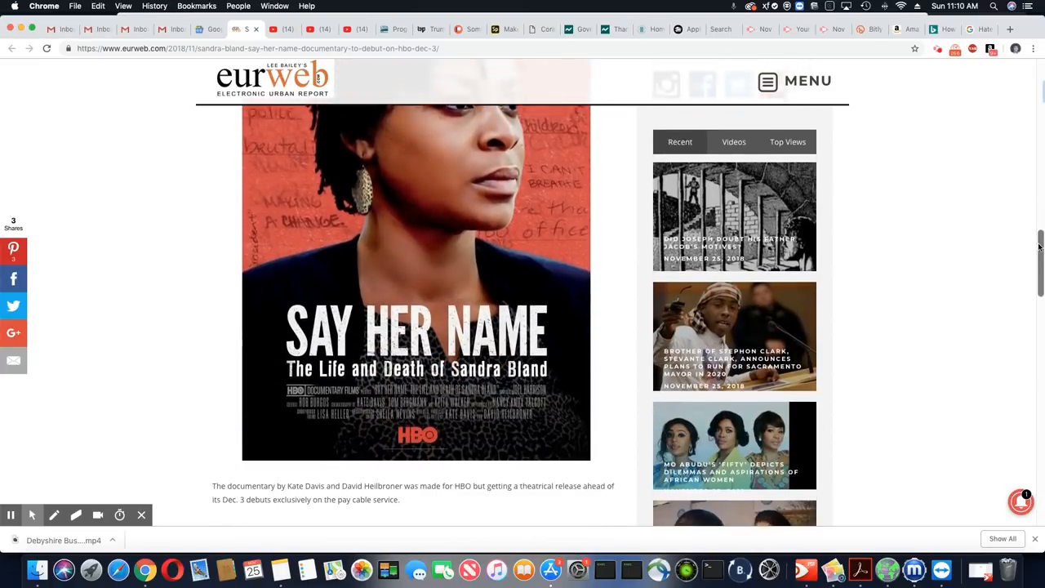
scroll("down", 3)
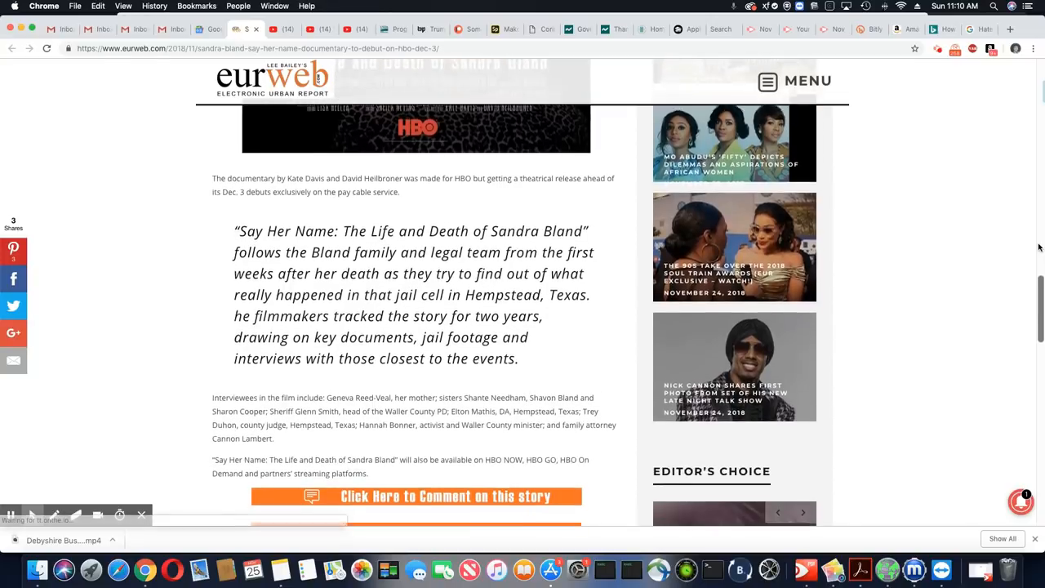
scroll("down", 3)
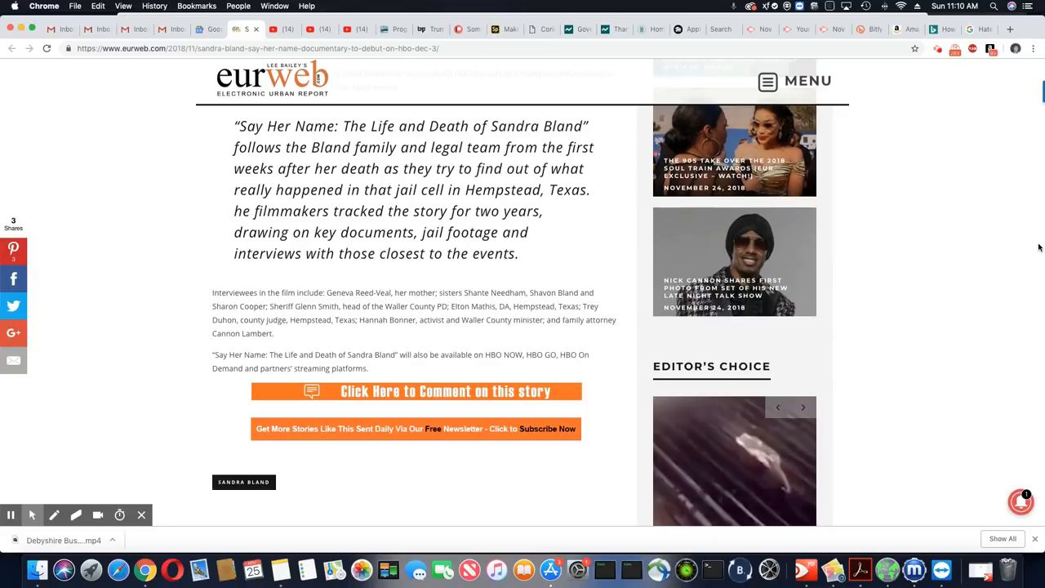
Step: Return to the top of the article showing the site header and headline image
left_click(803, 407)
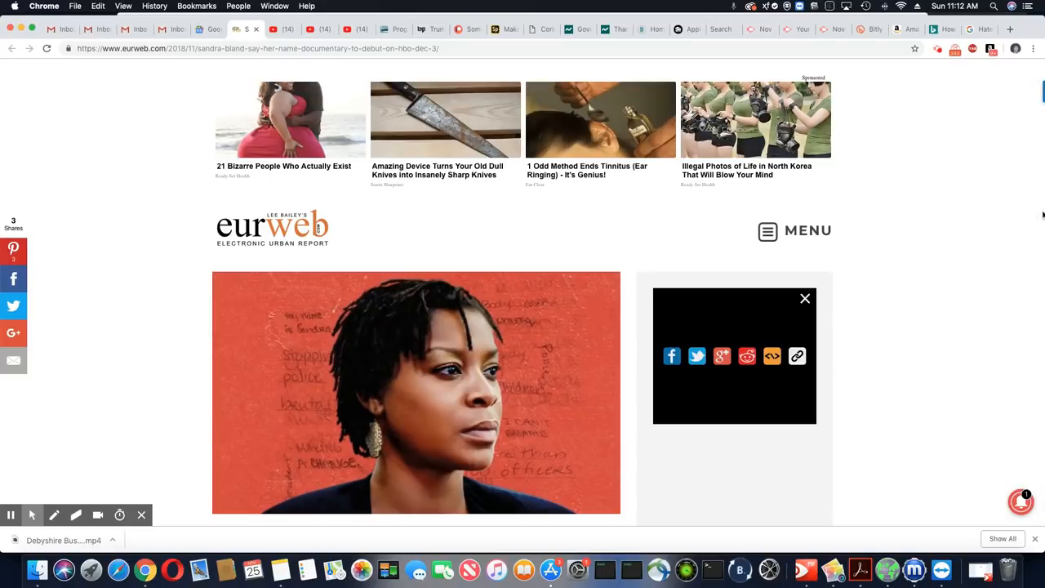
scroll("down", 3)
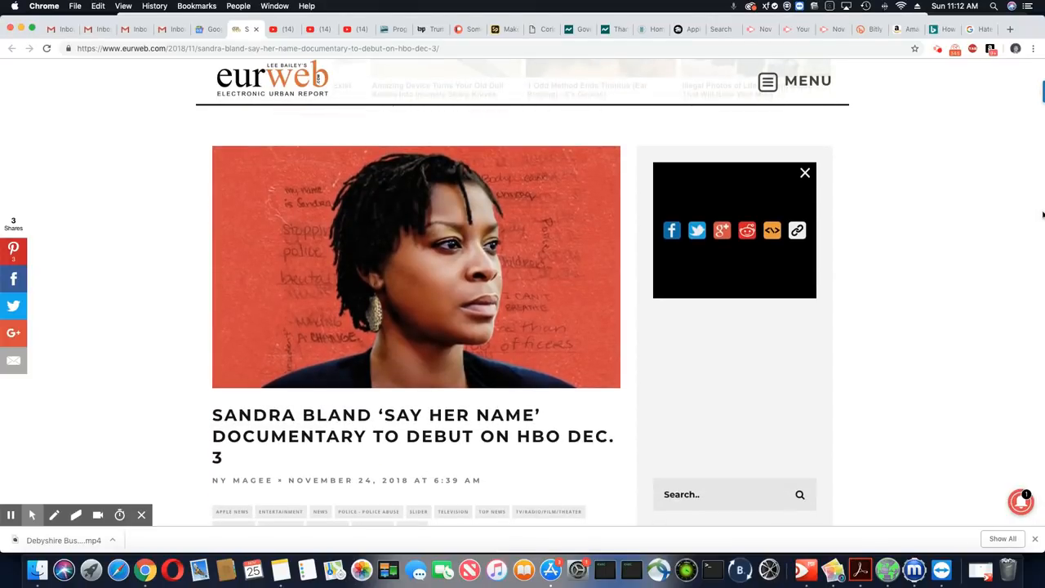
scroll("down", 3)
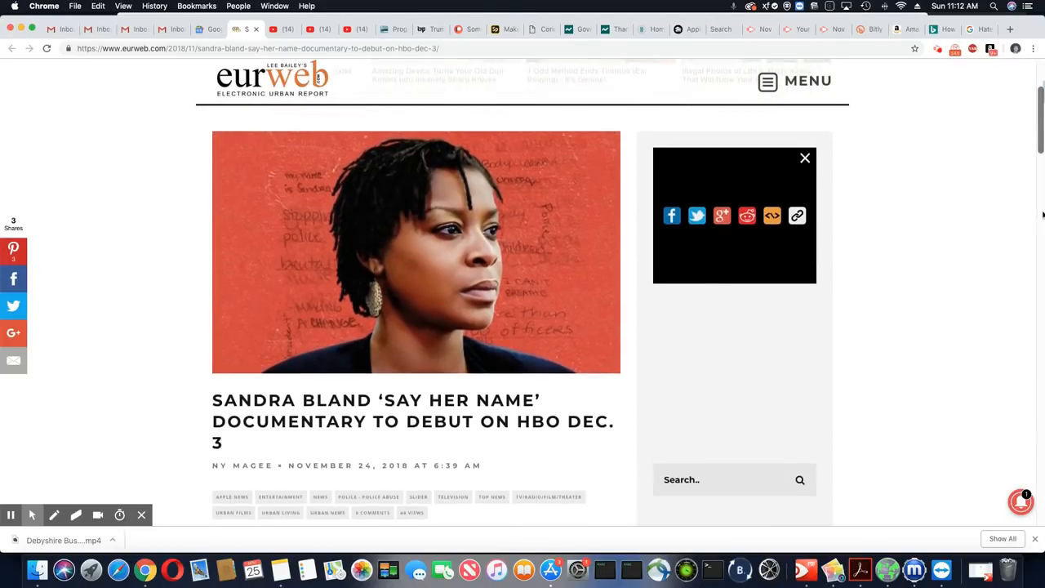
scroll("down", 3)
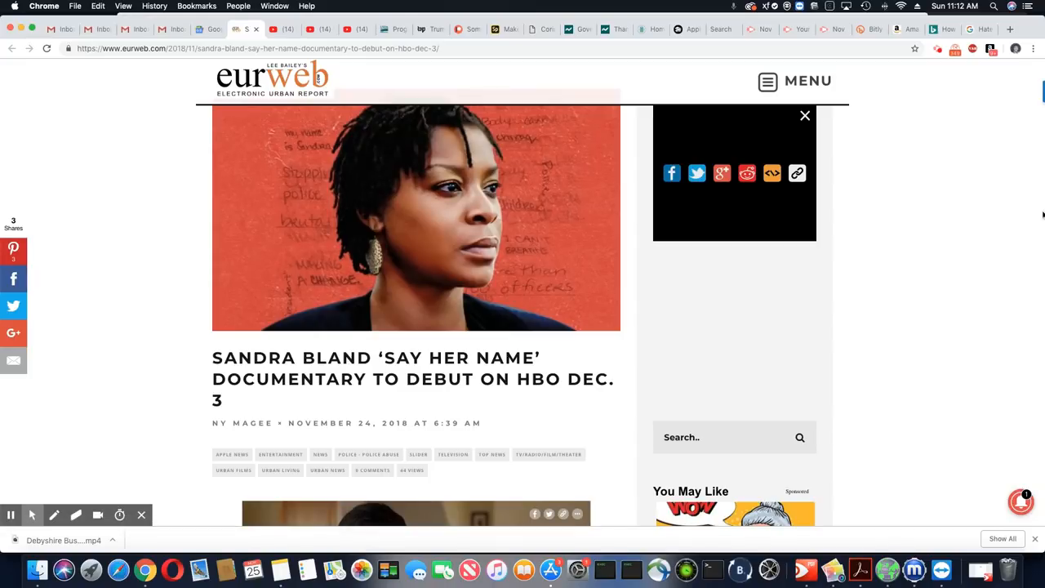
scroll("down", 3)
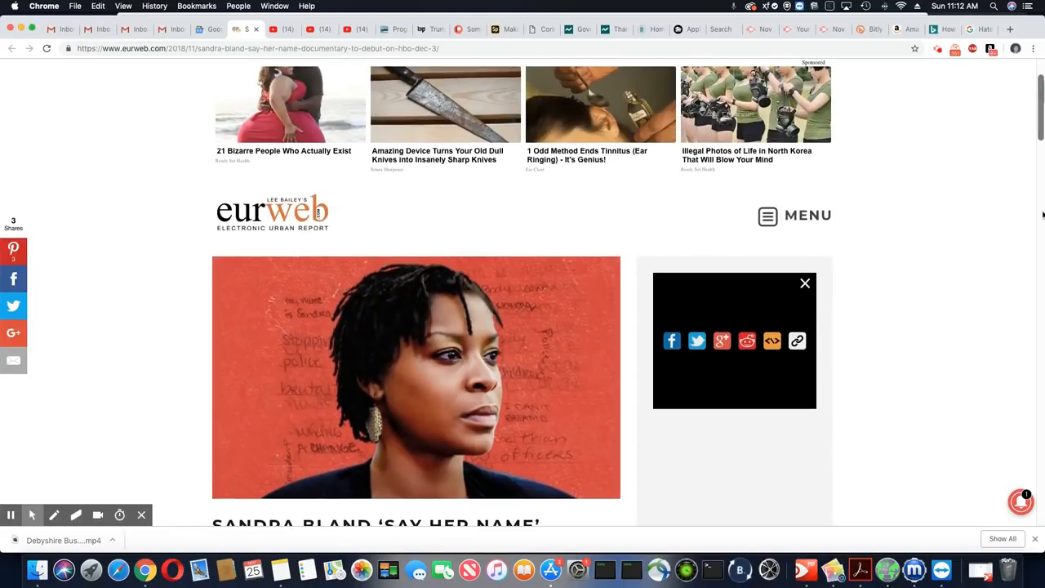
scroll("down", 3)
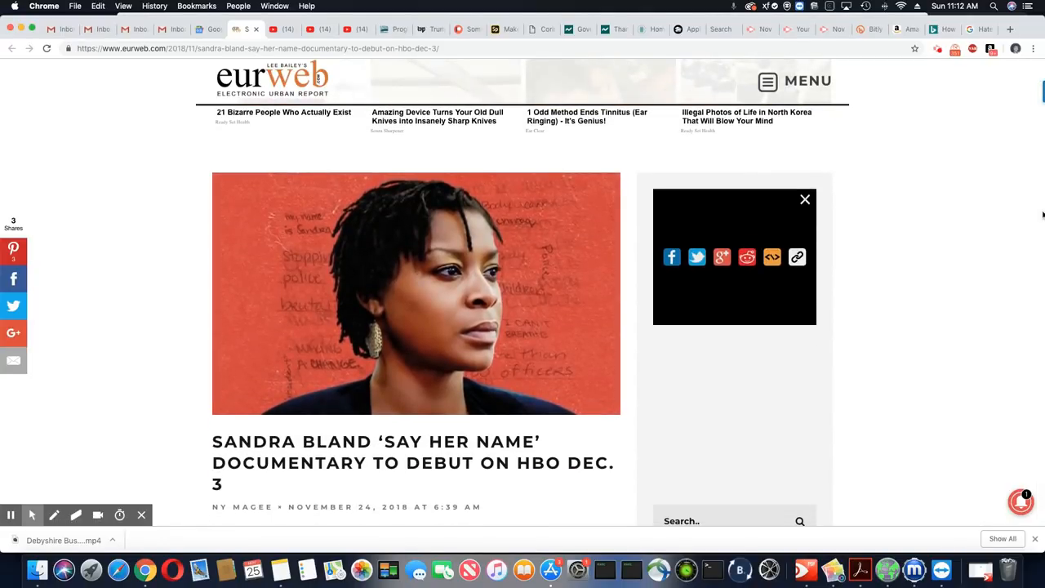
mouse_move(1020, 211)
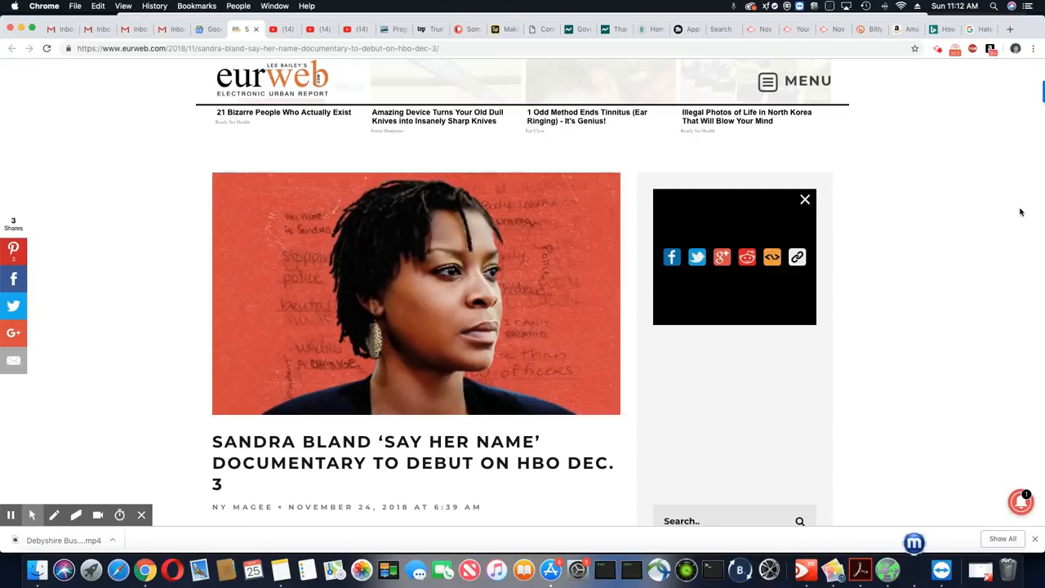
mouse_move(902, 118)
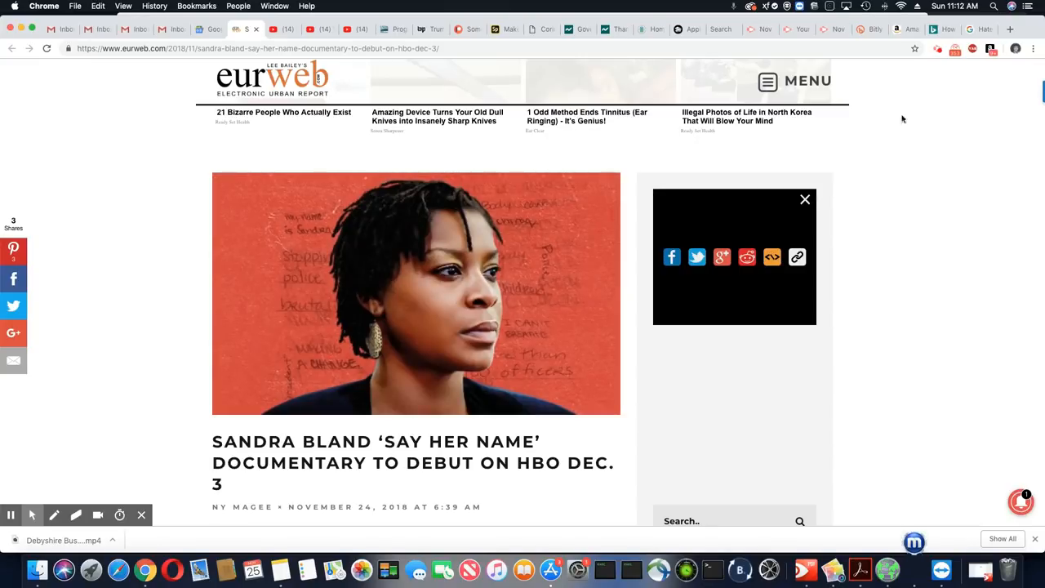